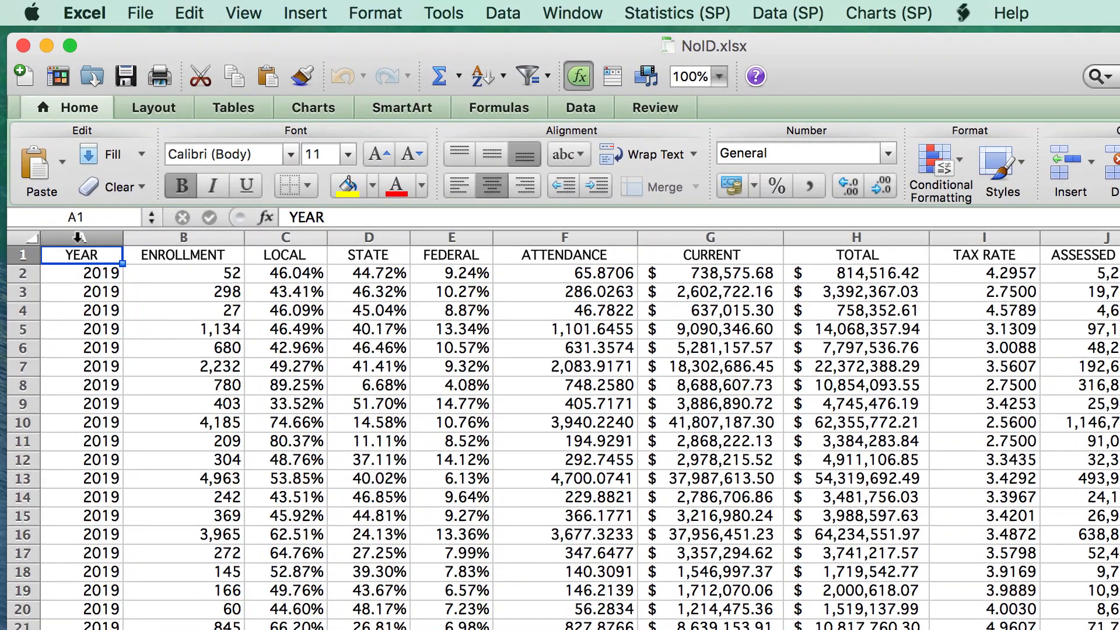
Step: Add a first column before YEAR, seed it with 1 and 2, fill the series down, and head it ID
click(304, 13)
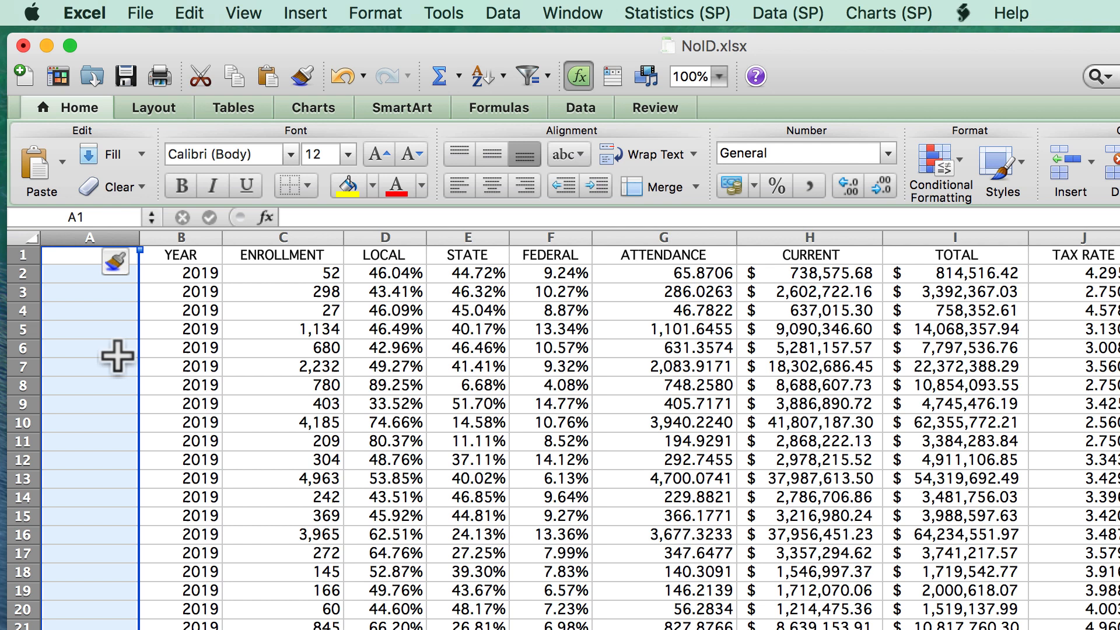
text(1)
click(90, 310)
text(3)
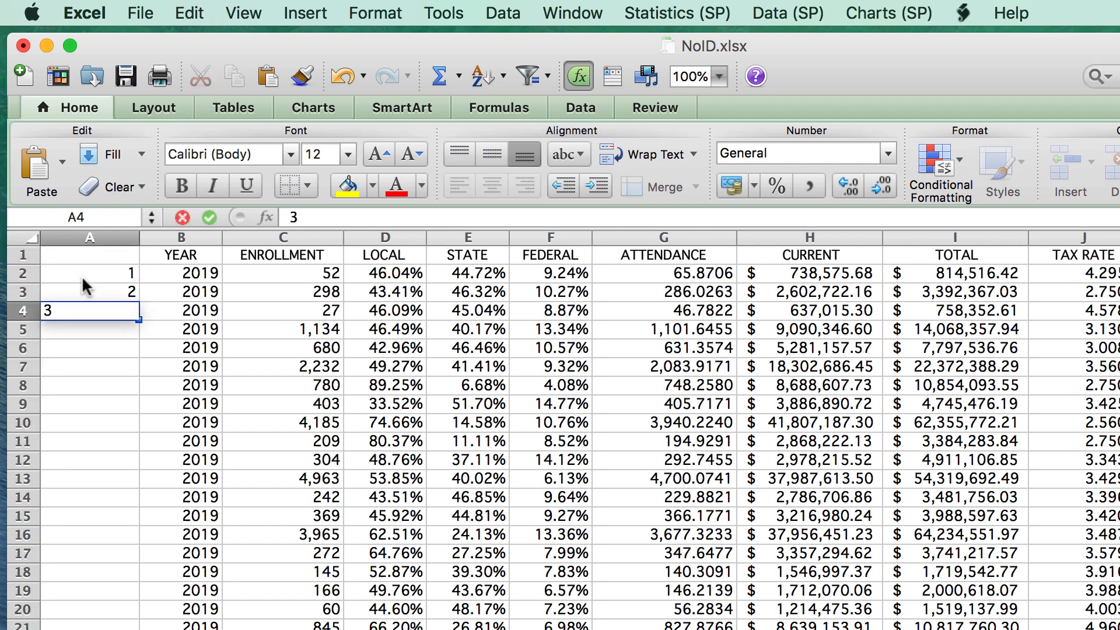
text(5)
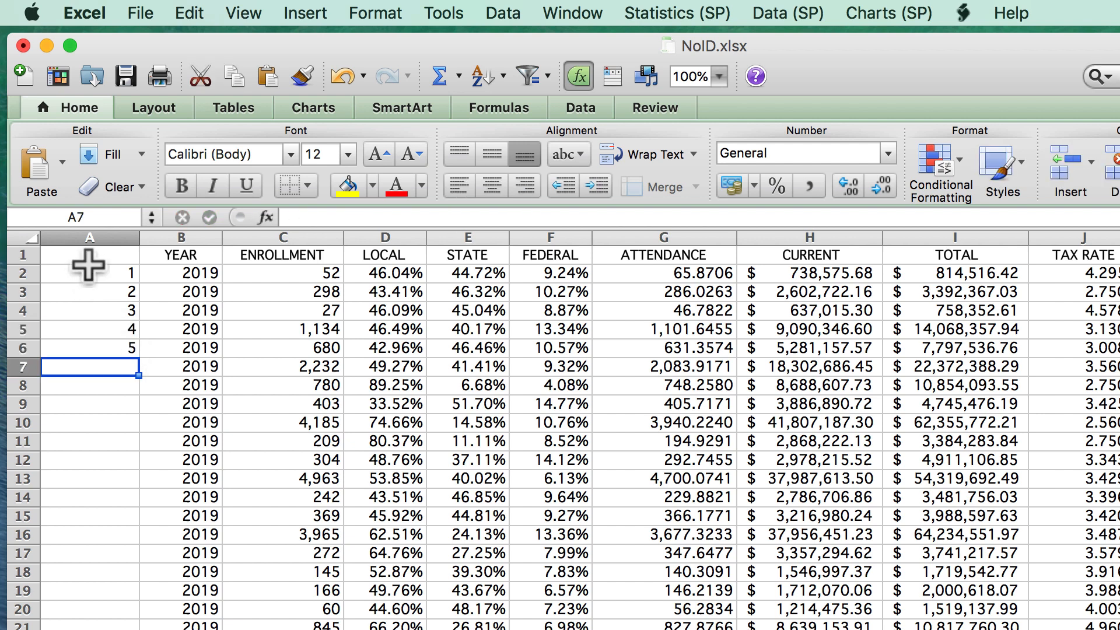
drag(88, 273, 89, 348)
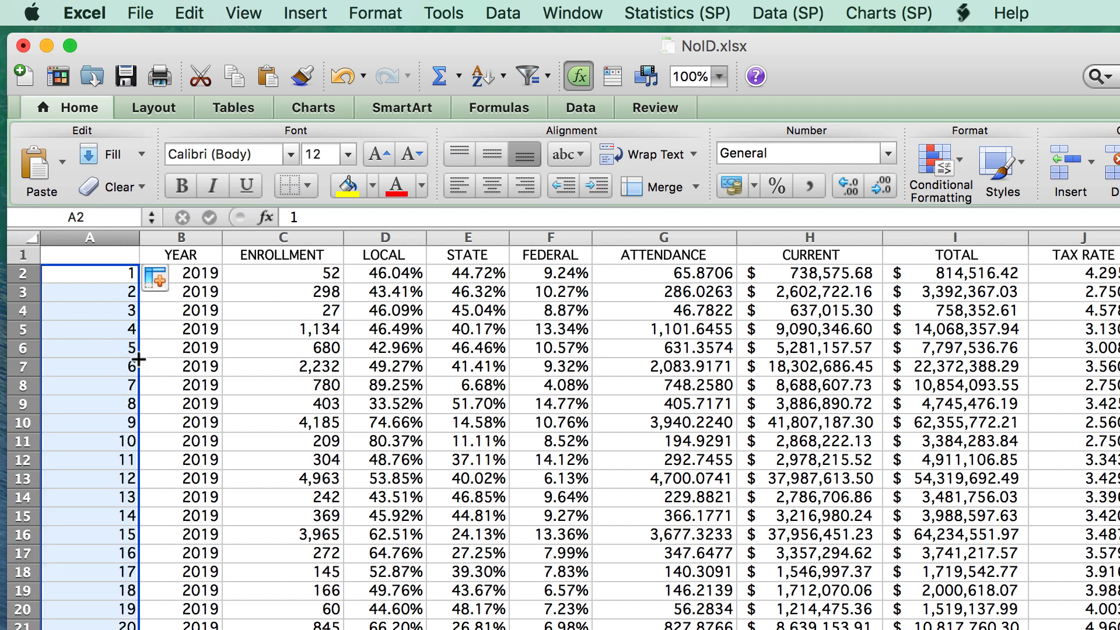
click(89, 255)
text(ID)
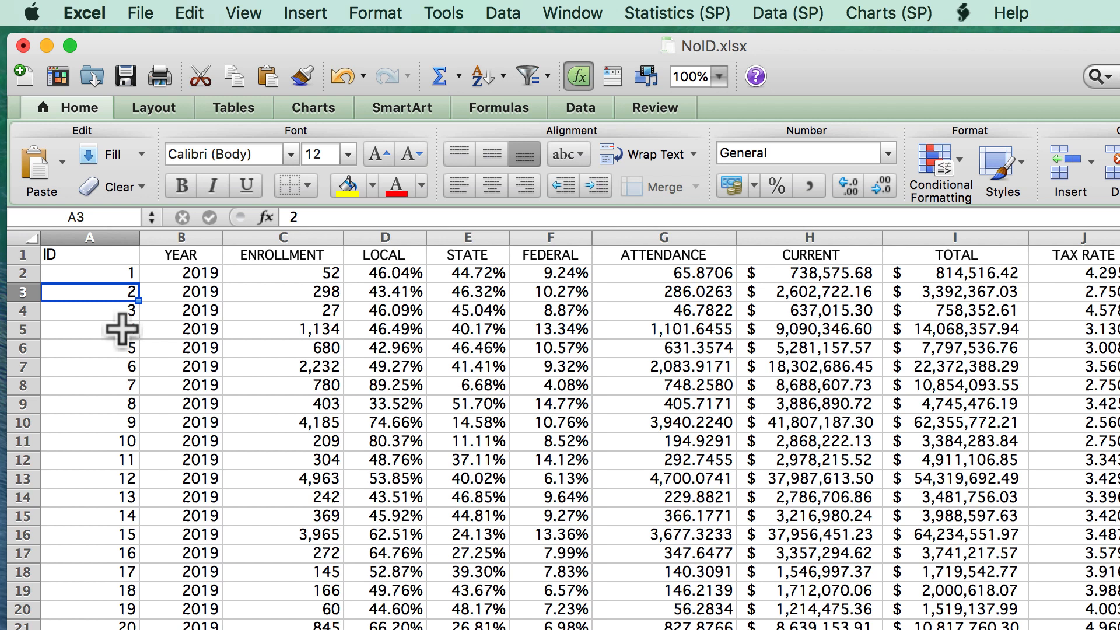
mouse_move(152, 418)
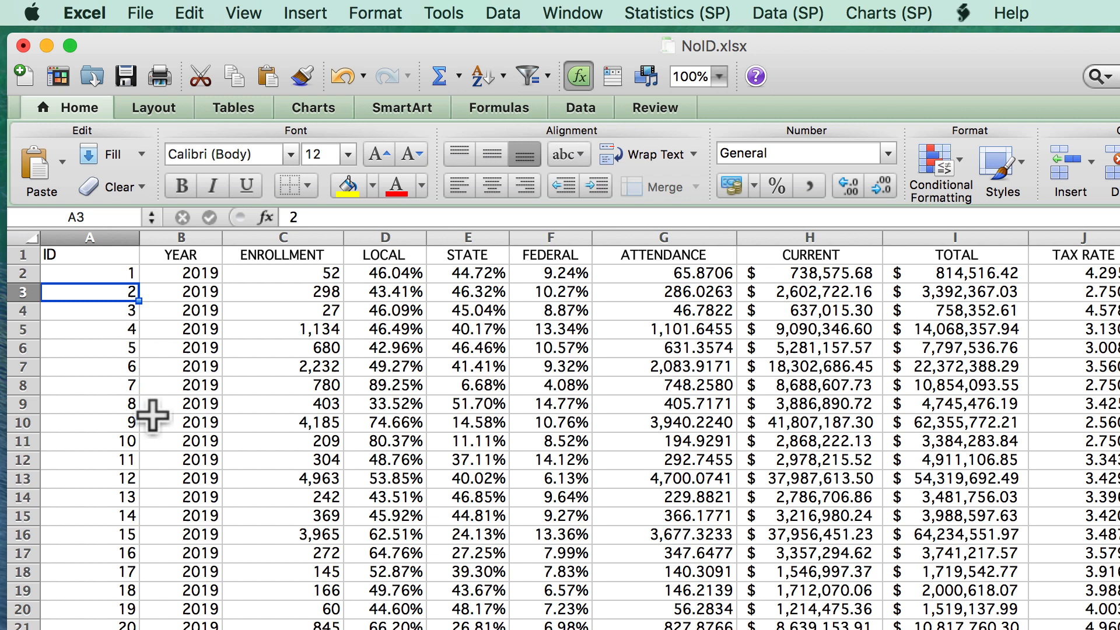
mouse_move(107, 273)
text(102)
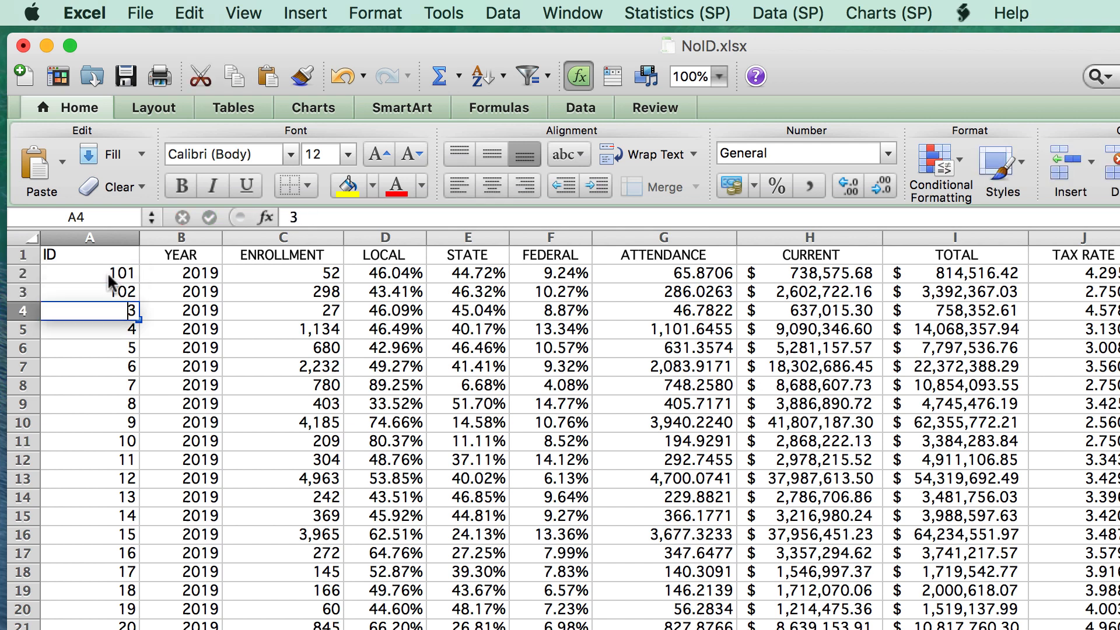
Step: Overwrite the first ID cells so the series starts at 101, 102
click(88, 273)
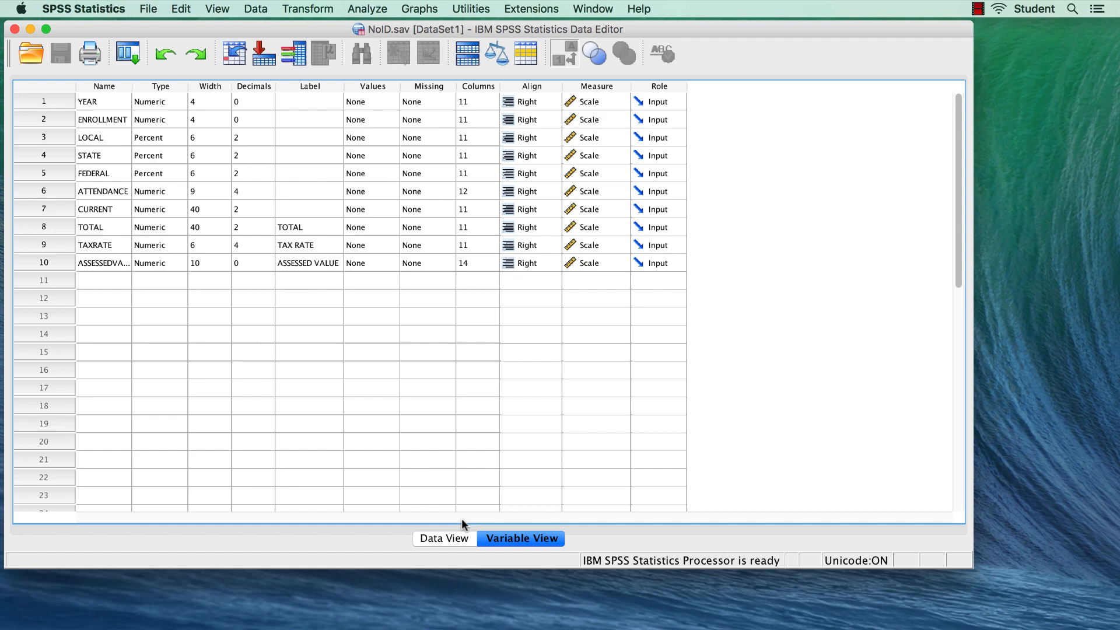
Step: Show the case data and bring up Transform > Compute Variable with an empty target and expression
click(447, 538)
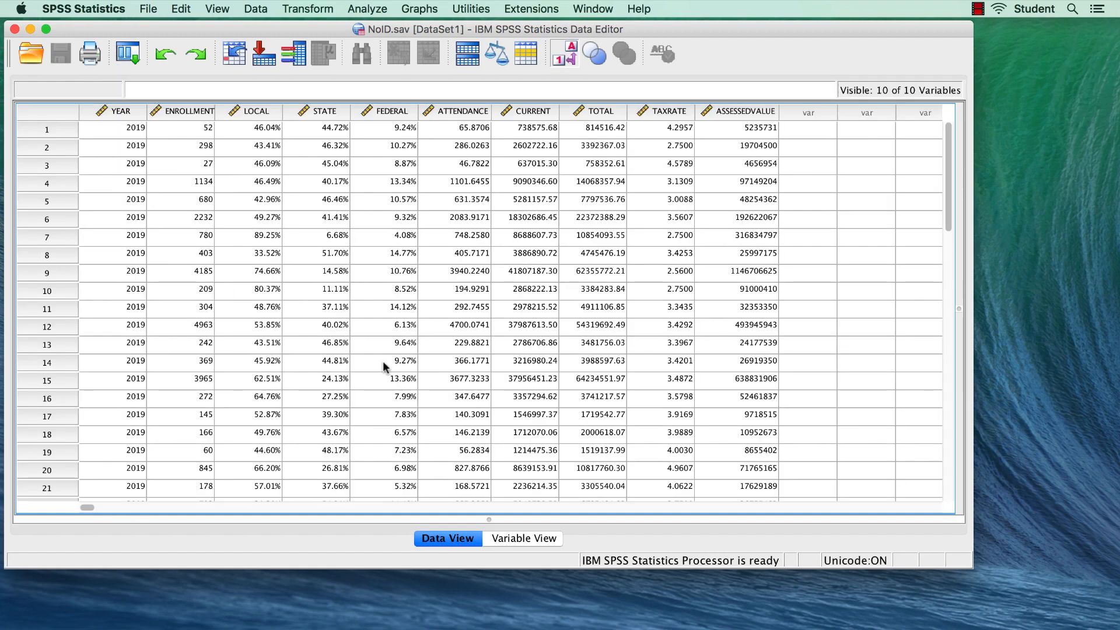
mouse_move(532, 528)
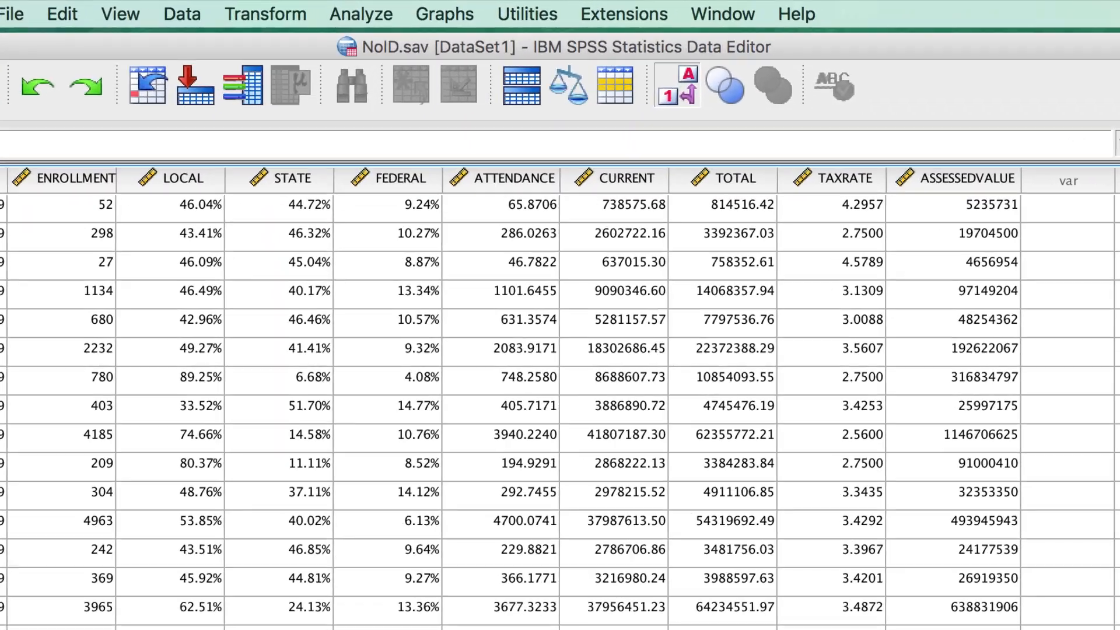
click(265, 14)
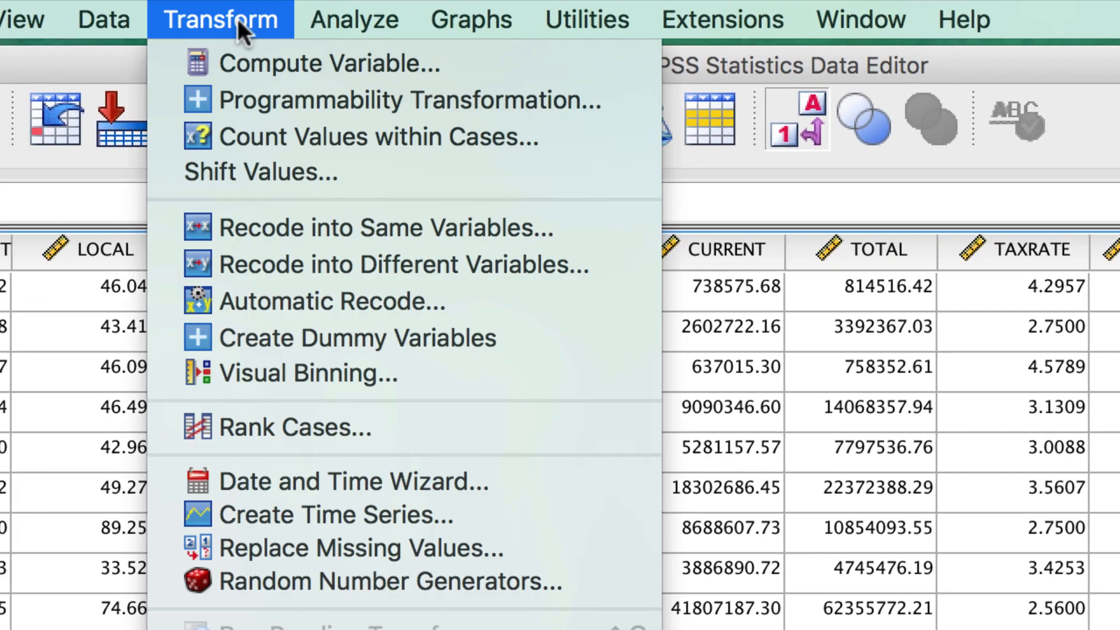
mouse_move(268, 75)
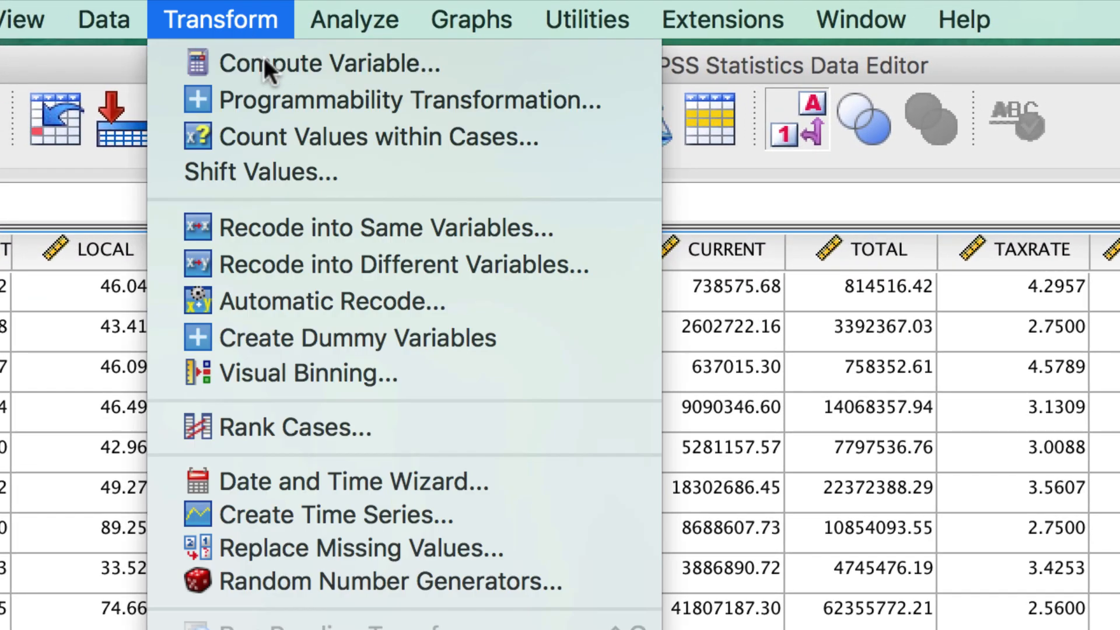
click(326, 63)
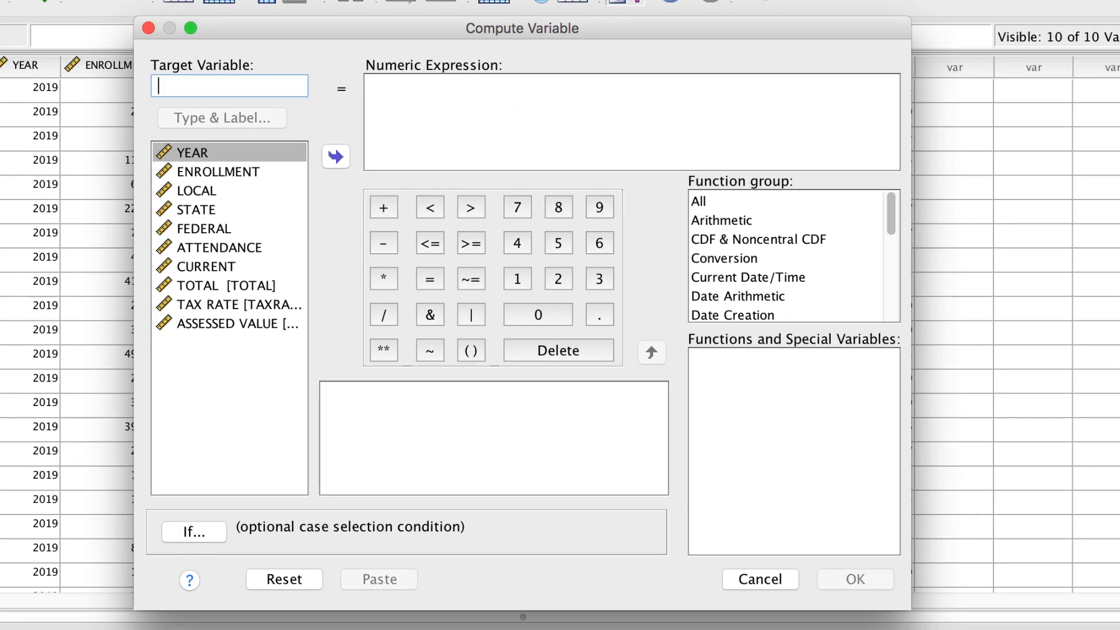
Step: Name the target variable ID and label it 'Random identification number' via Type & Label
text(ID)
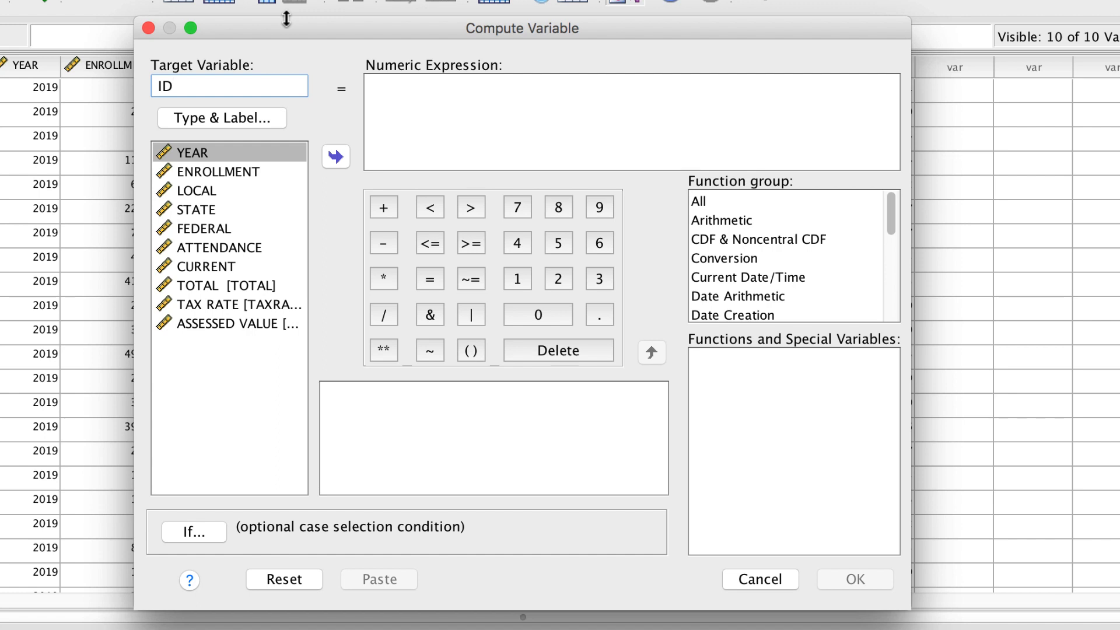
mouse_move(236, 145)
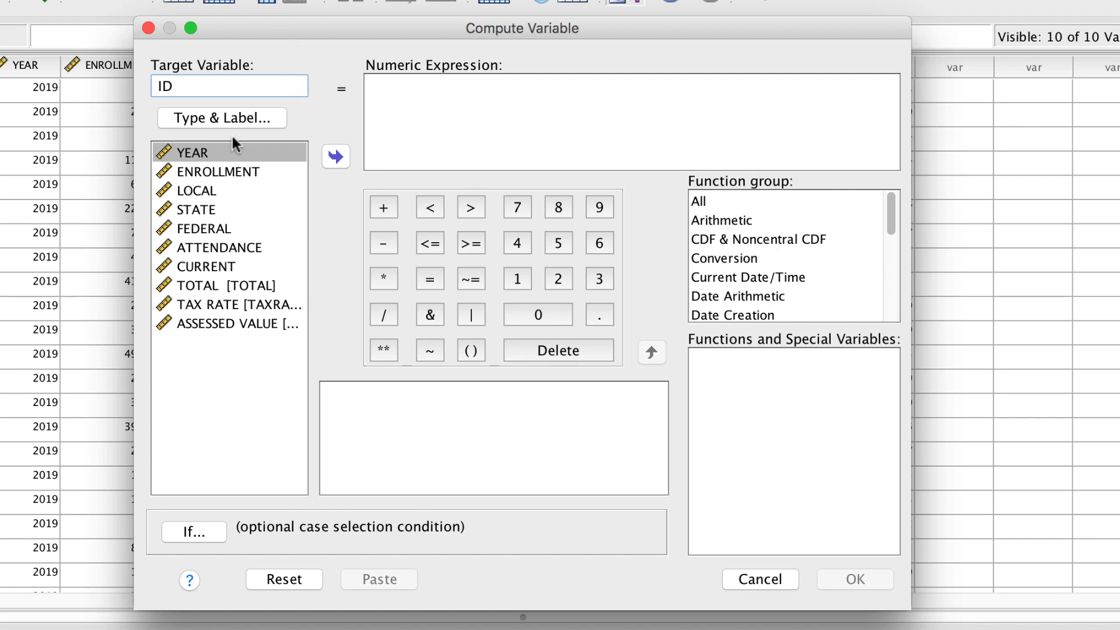
mouse_move(228, 122)
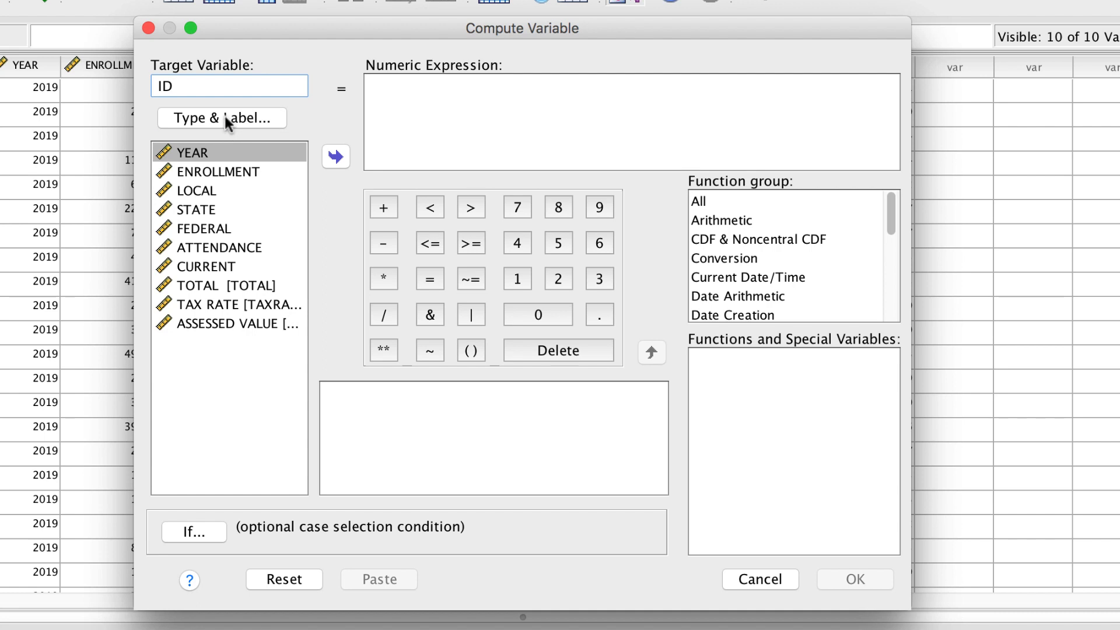
click(222, 117)
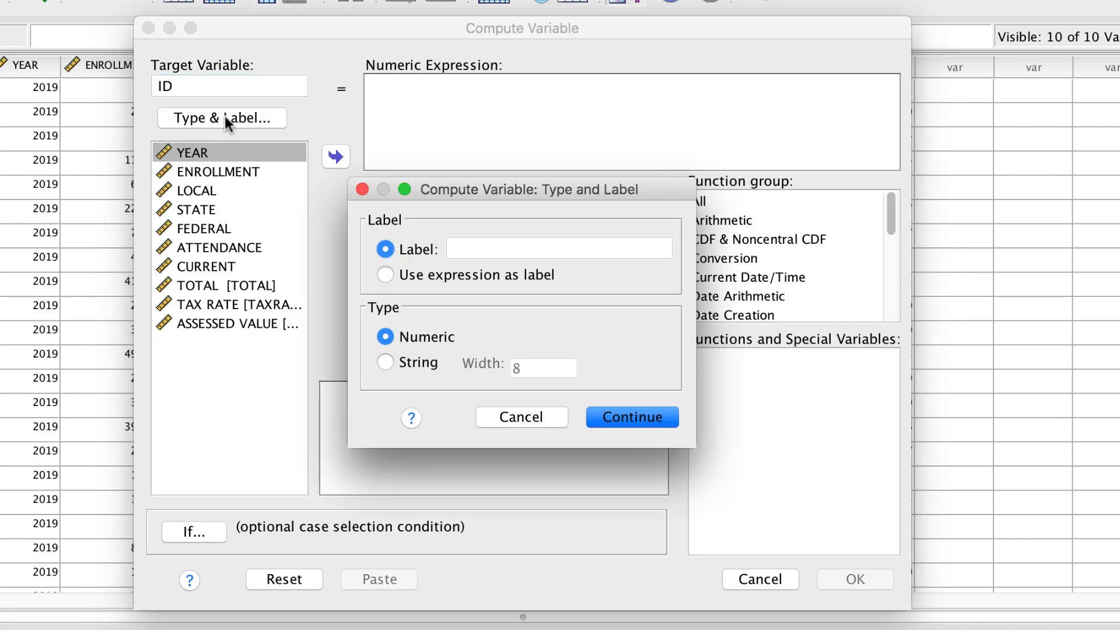
click(558, 247)
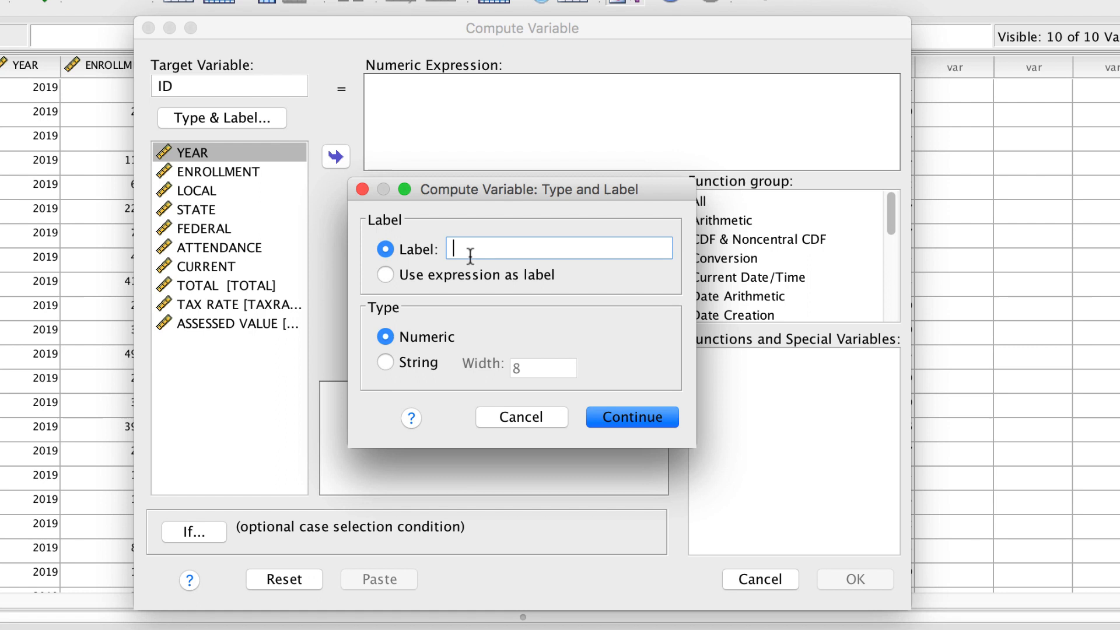
text(Random identification number)
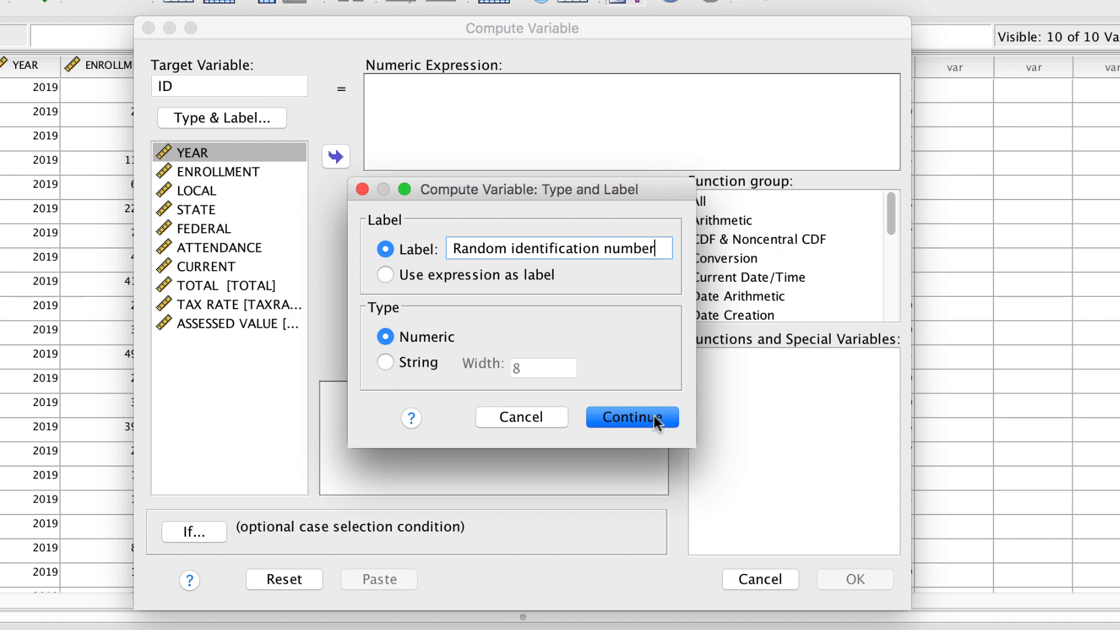
click(631, 418)
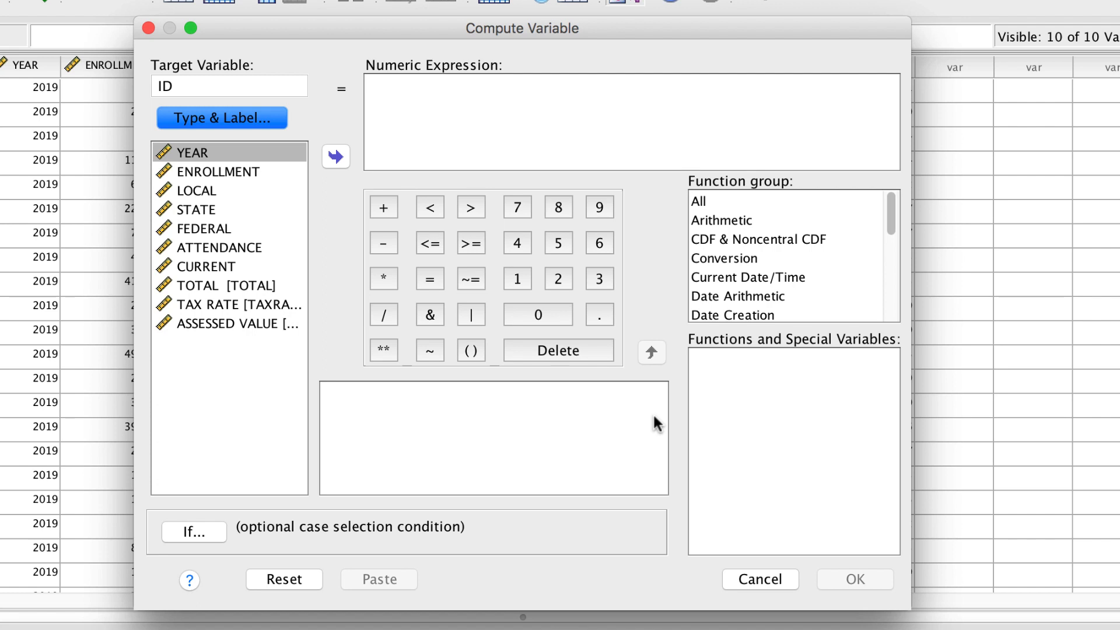
mouse_move(871, 205)
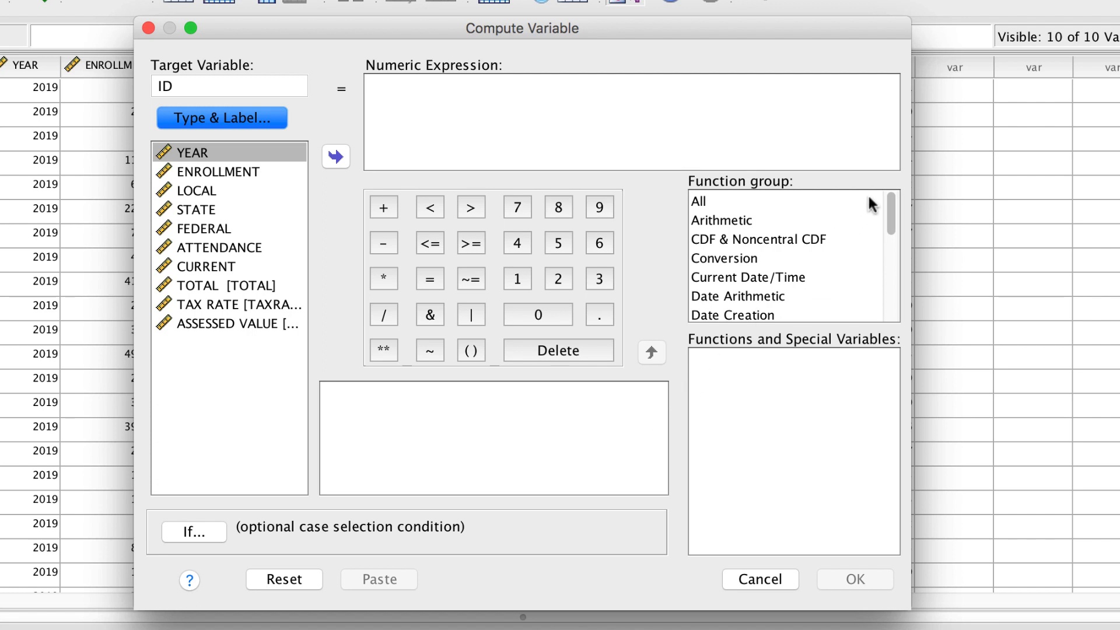
mouse_move(885, 187)
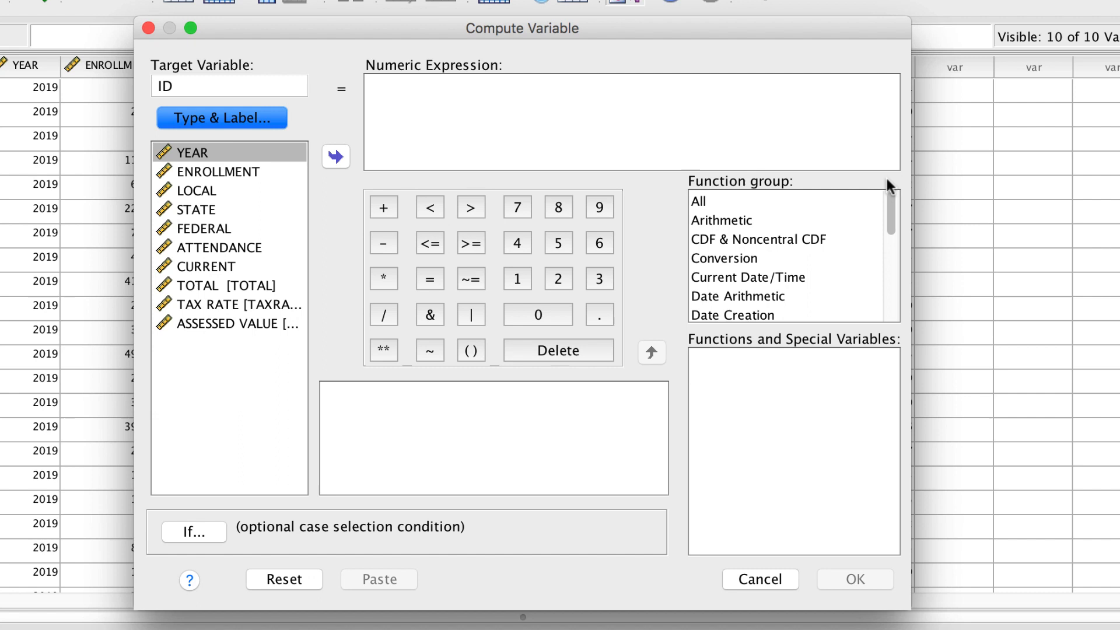
Step: Set ID's numeric expression to $CASENUM from the All function group and run the computation
scroll(down, 3)
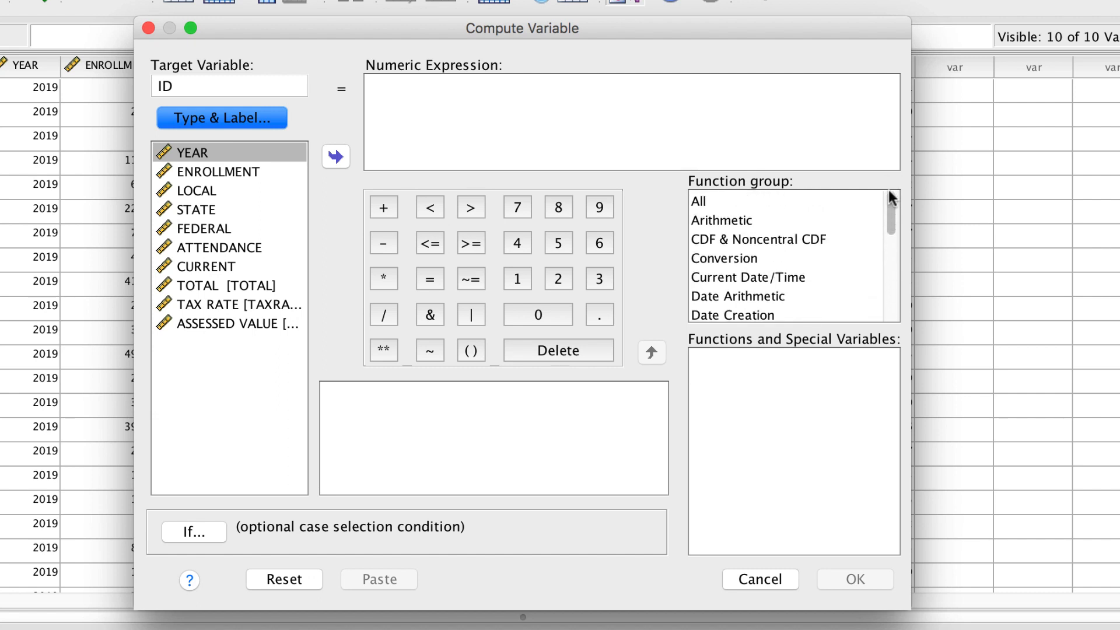
click(699, 202)
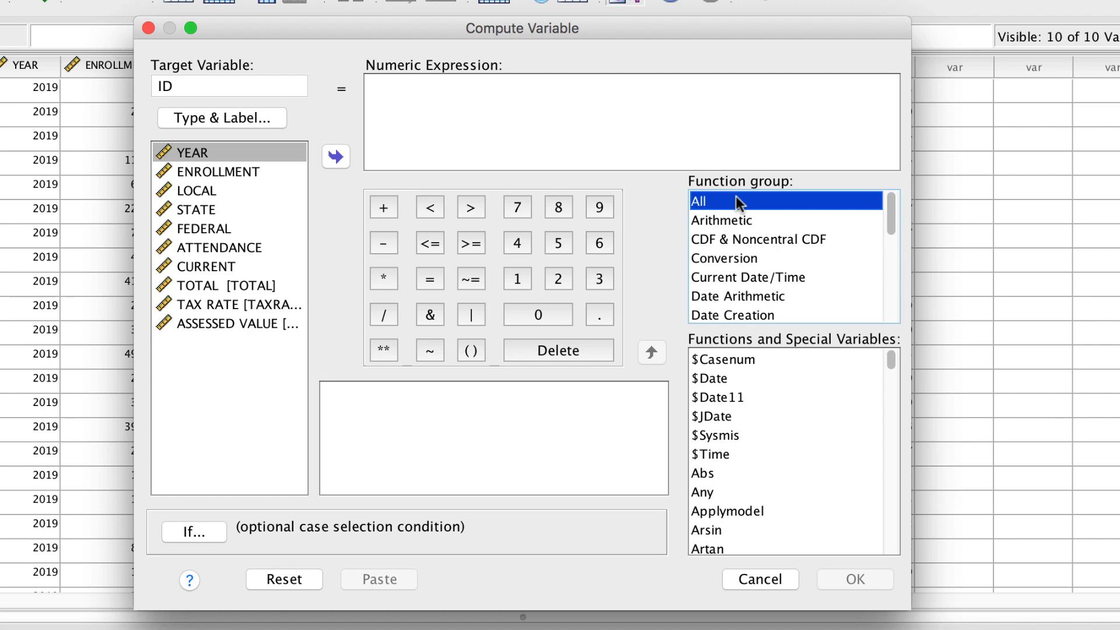
click(724, 359)
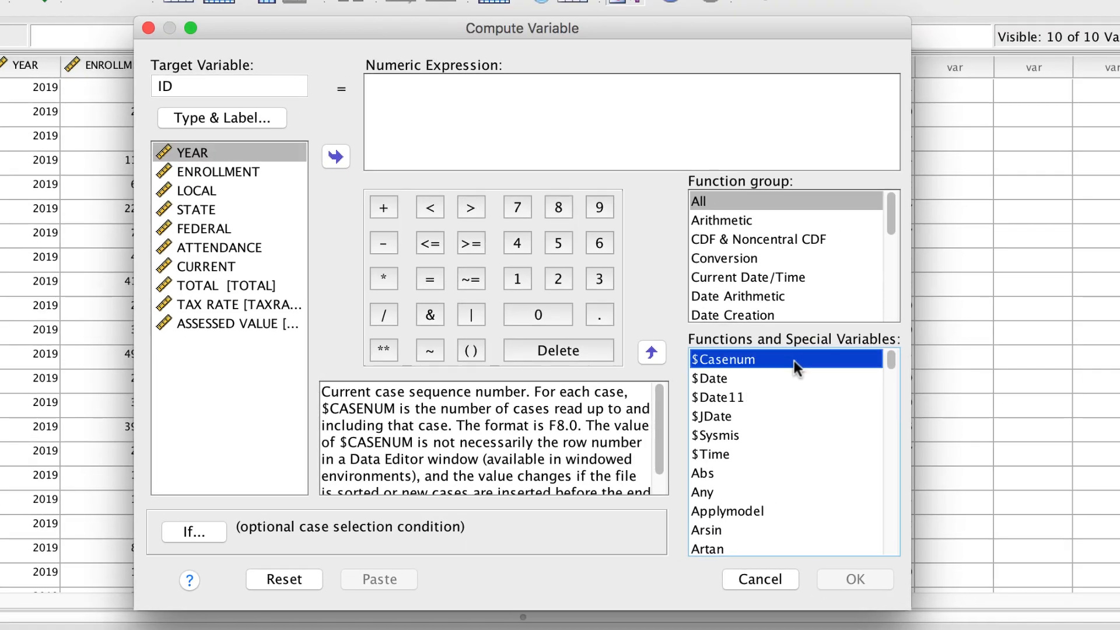
mouse_move(768, 351)
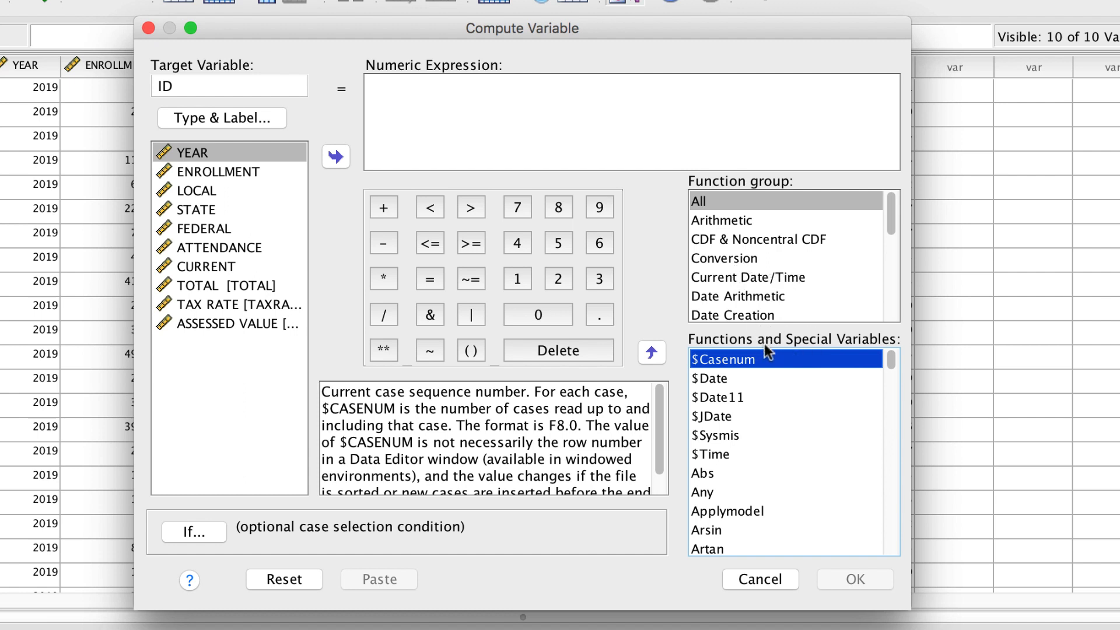
double_click(723, 360)
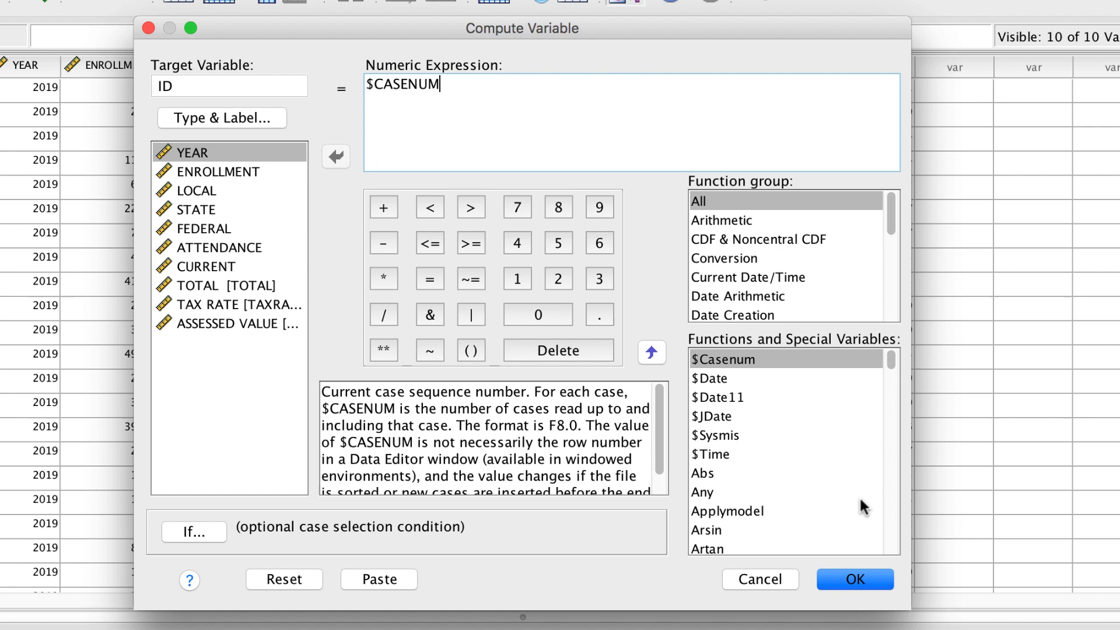
click(854, 579)
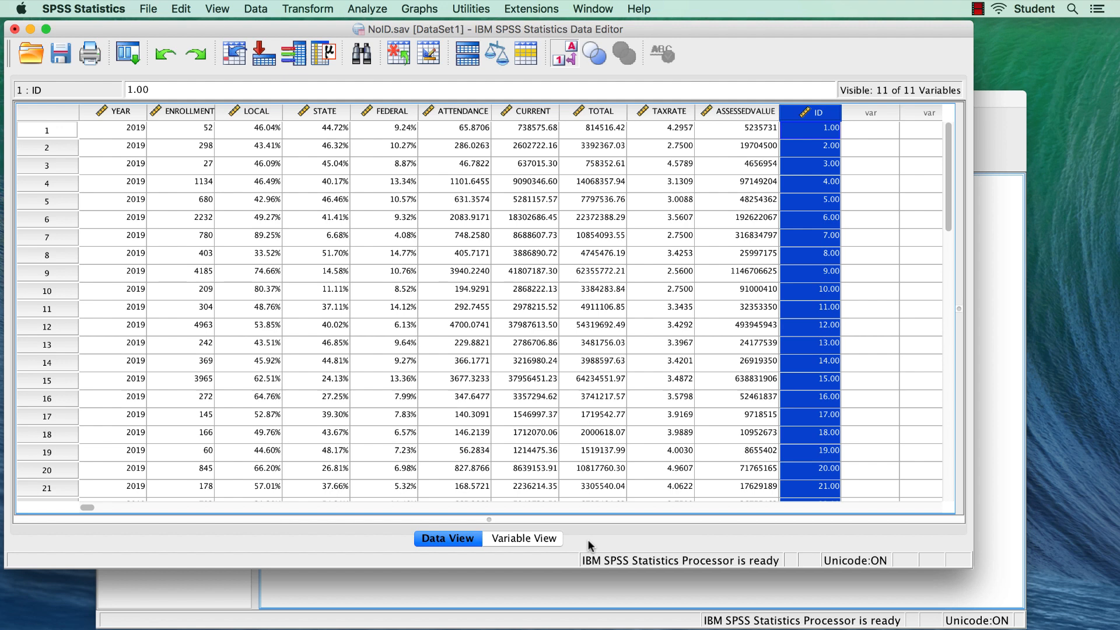
mouse_move(542, 555)
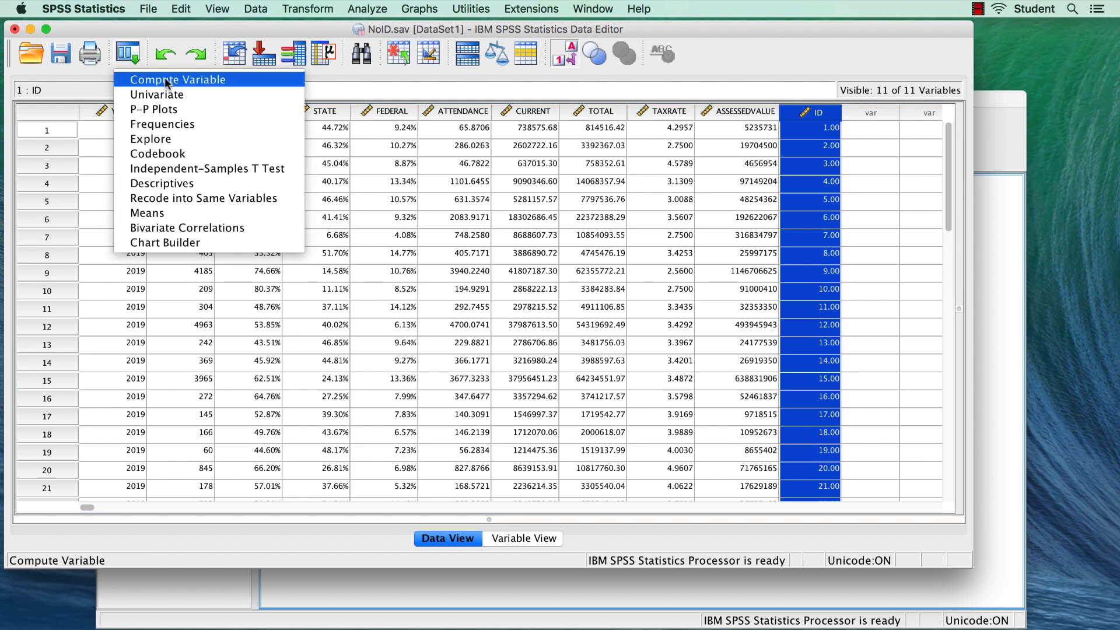
Step: Reopen Compute Variable from the recently used dialogs, still set to ID = $CASENUM
click(176, 80)
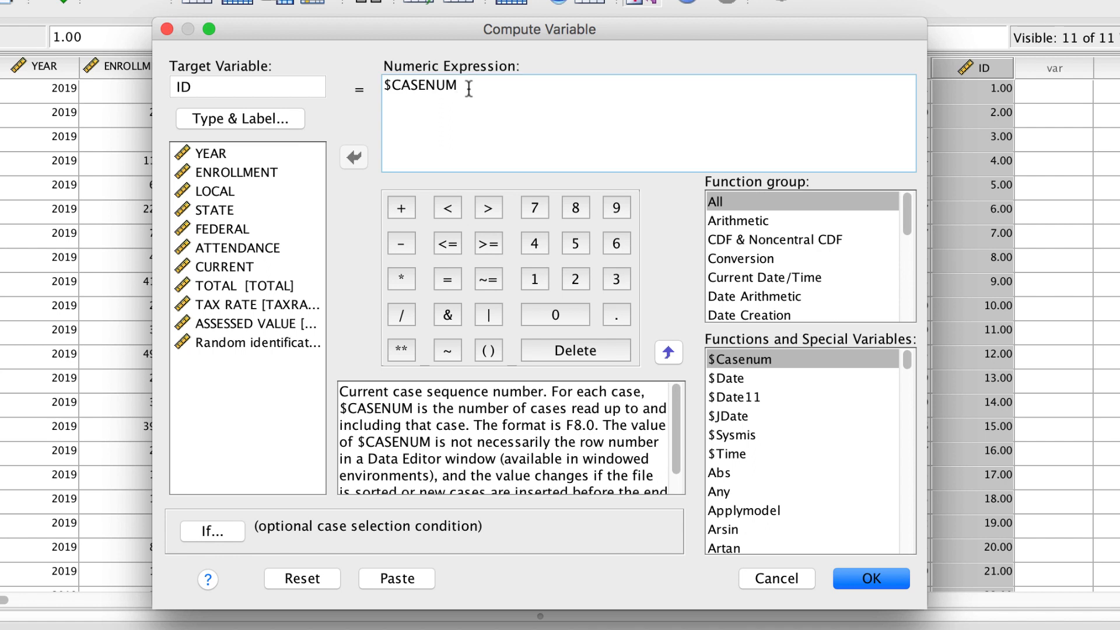
Step: Recompute ID as $CASENUM + 100 and confirm overwriting the existing ID values
click(871, 577)
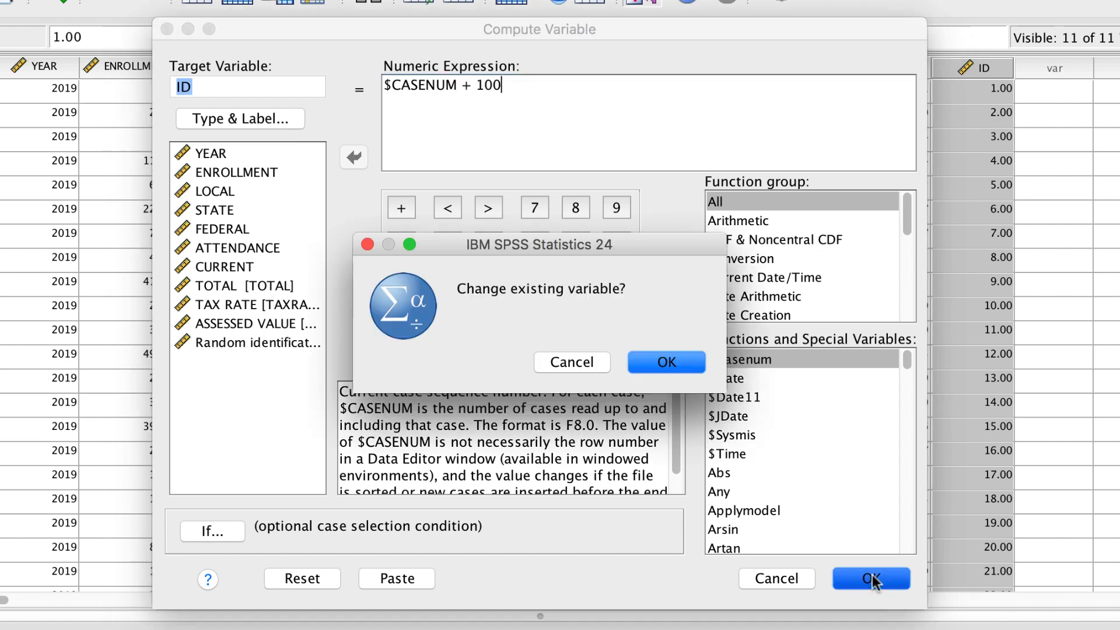
click(665, 362)
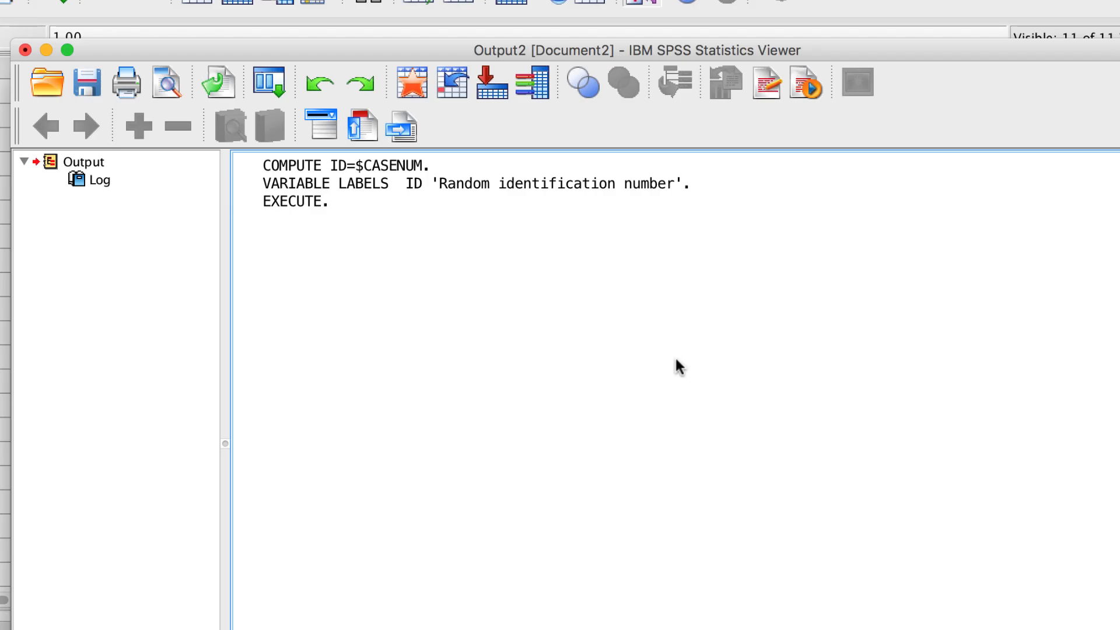